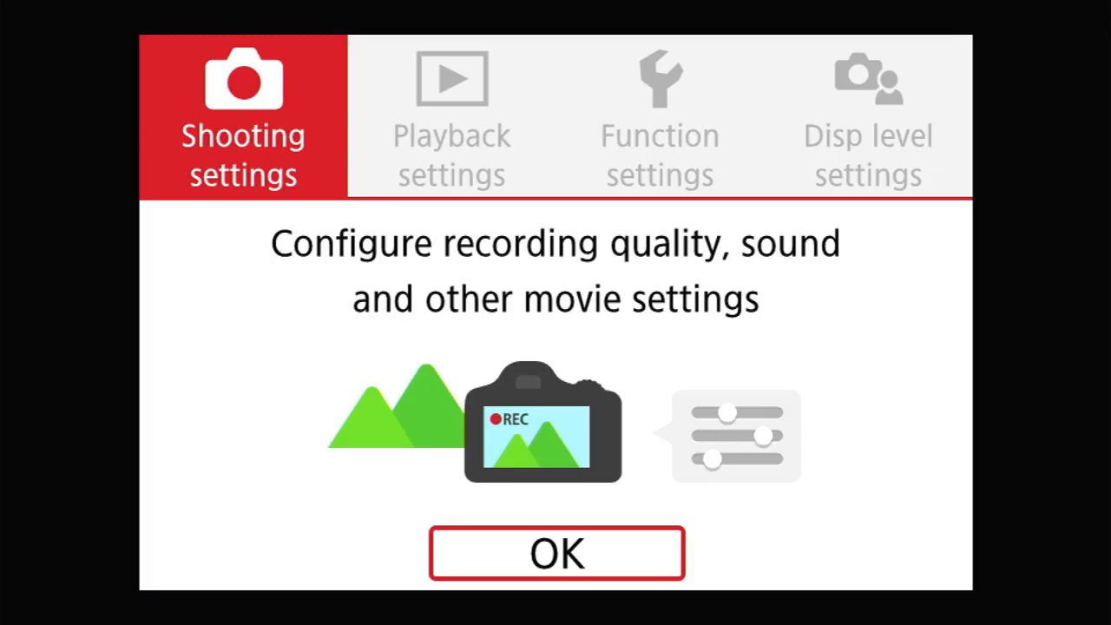
Step: Dismiss the M50 guide screen and enter the SHOOT1 tab showing 23.98p ALL-I quality
left_click(556, 553)
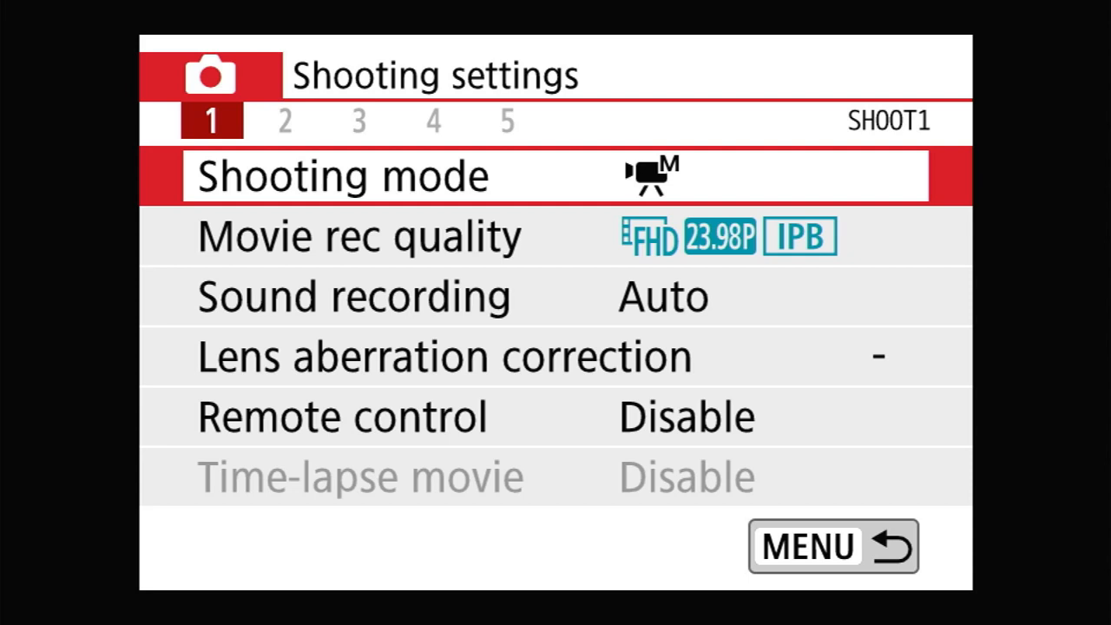
left_click(433, 121)
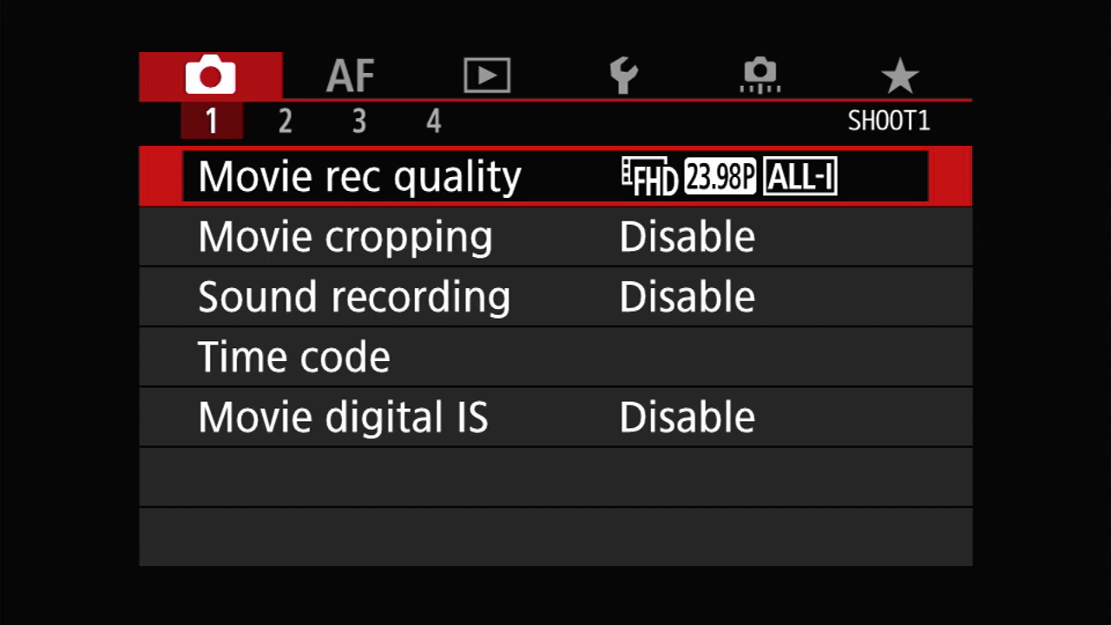
Step: Switch to the red camera tab's SHOOT1 page with Movie rec quality settings
left_click(347, 75)
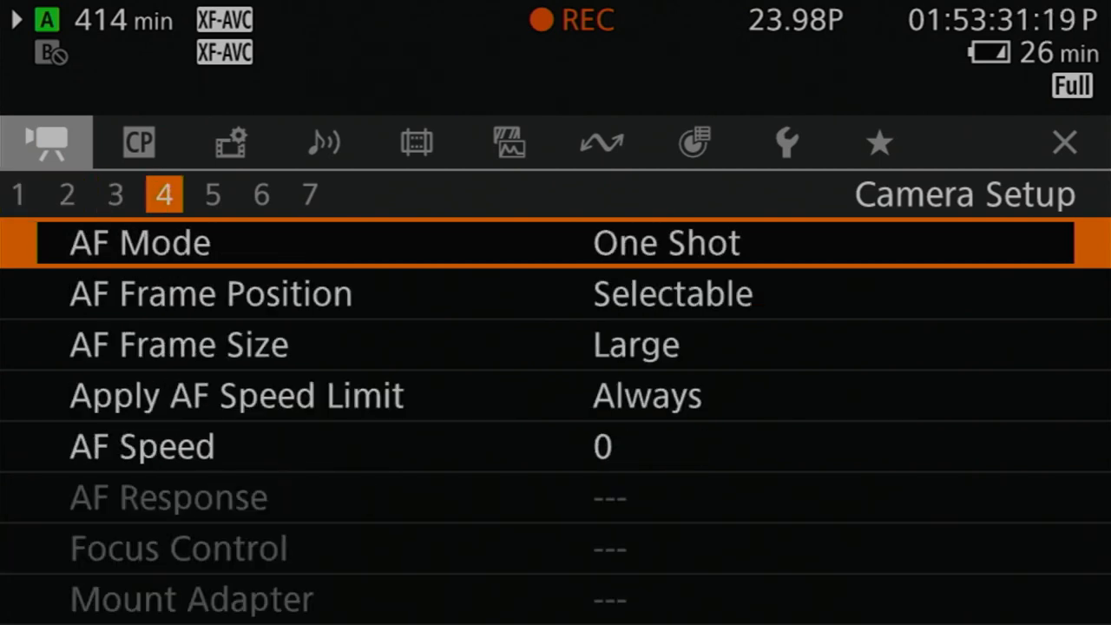
Step: Pick an AF Mode option on Camera Setup page 4, then open Face Detection's On/Off choices
left_click(665, 242)
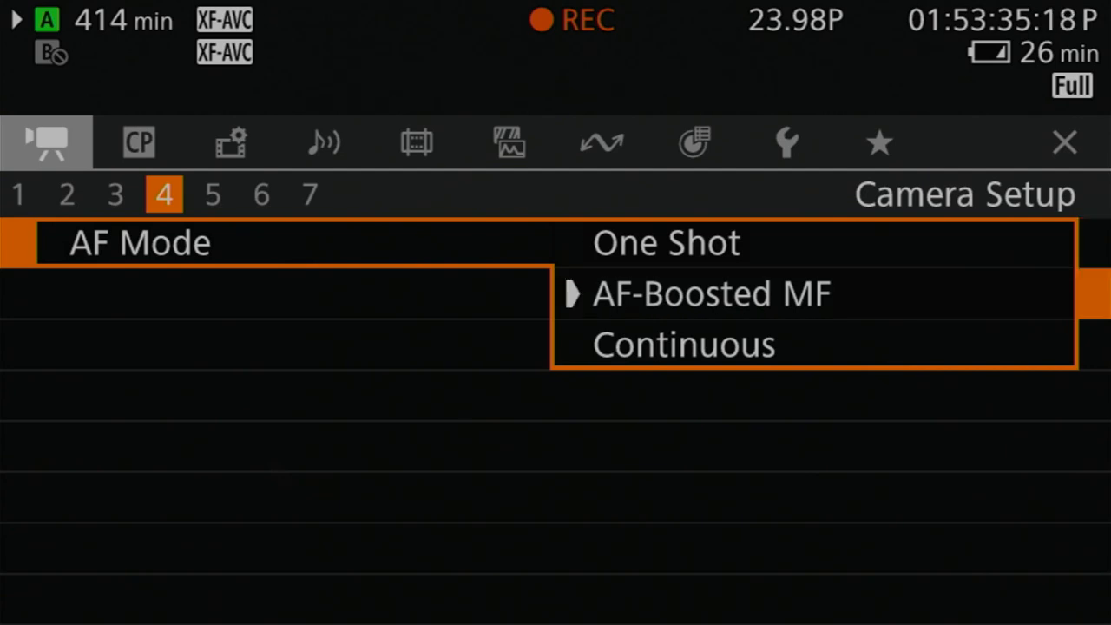
left_click(683, 343)
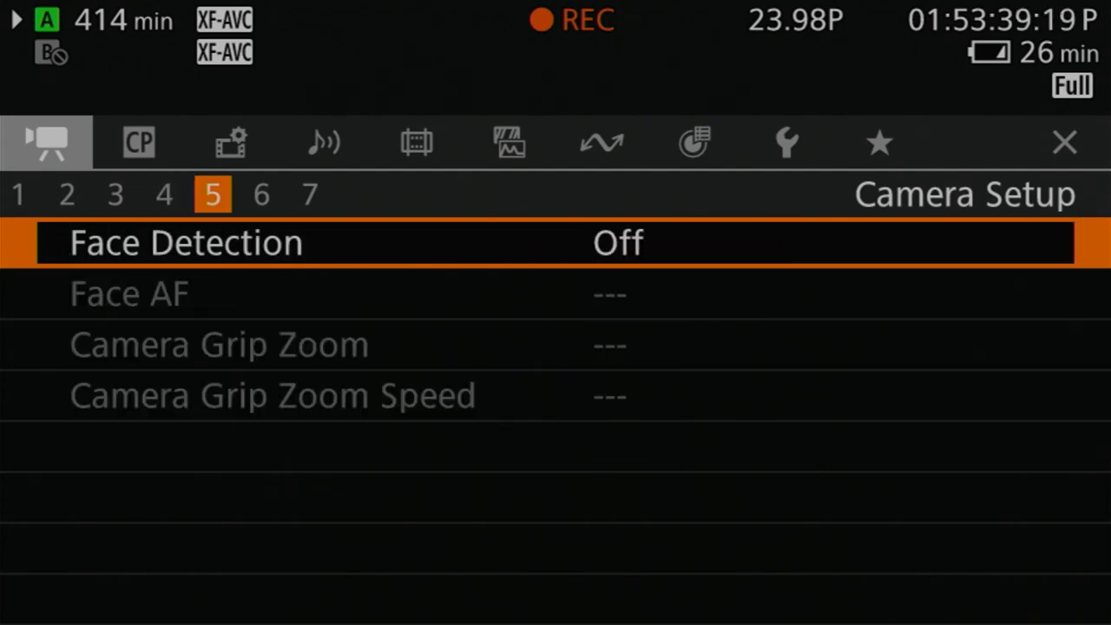
left_click(618, 242)
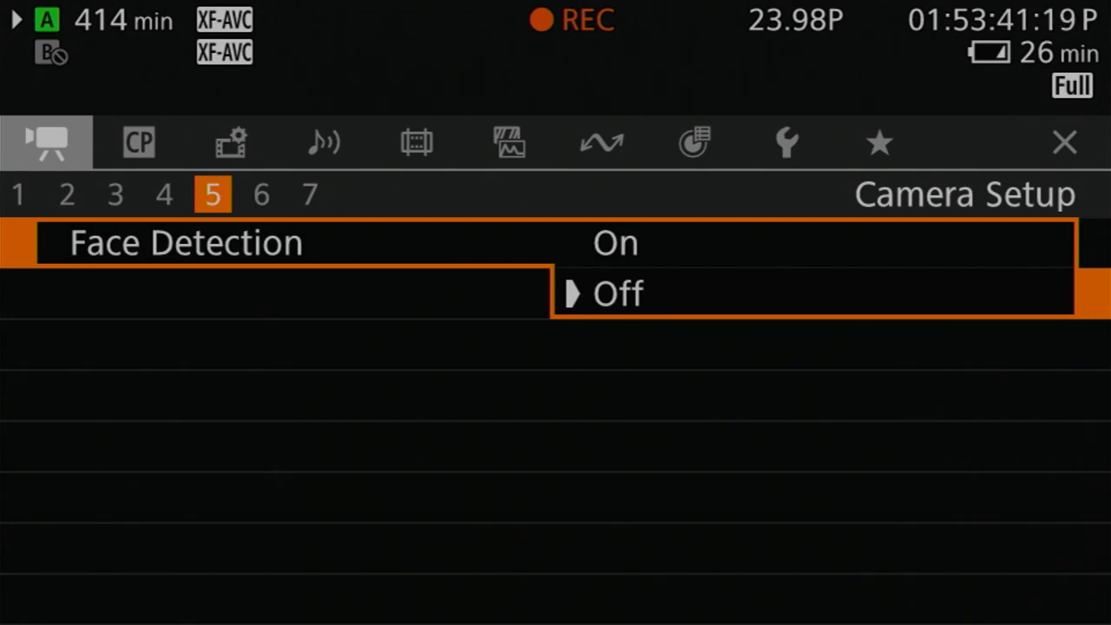